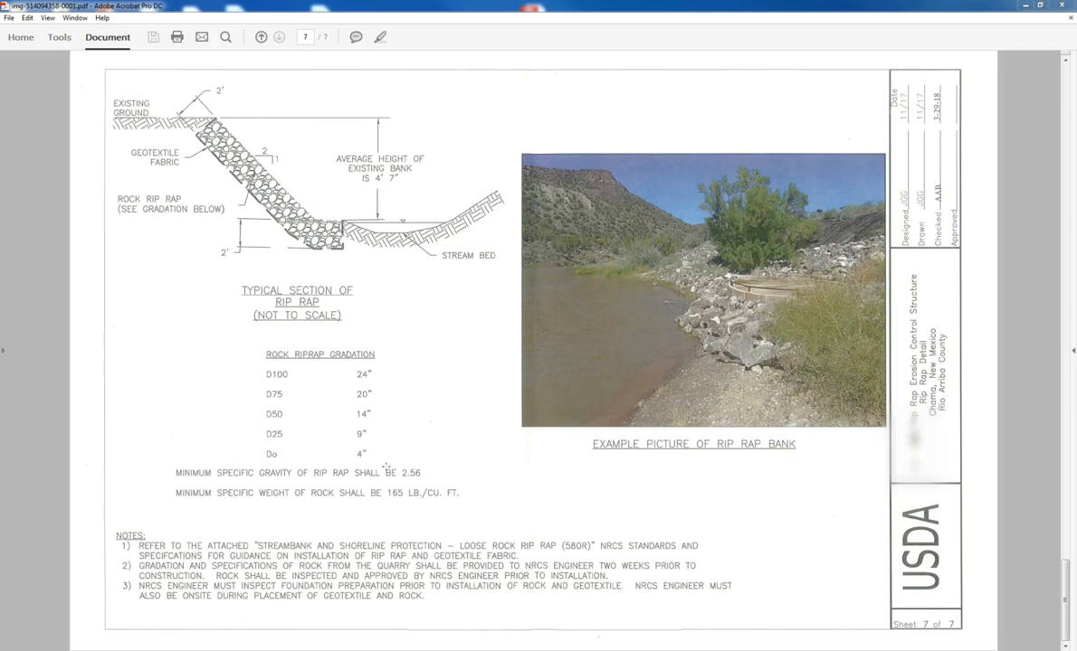
mouse_move(214, 434)
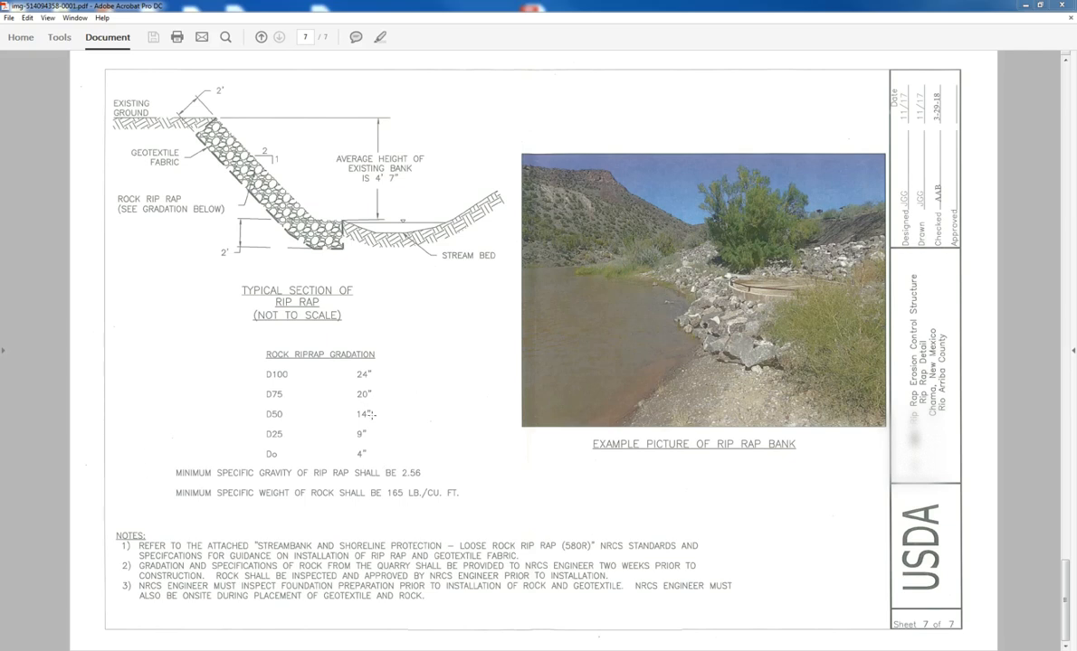
mouse_move(391, 413)
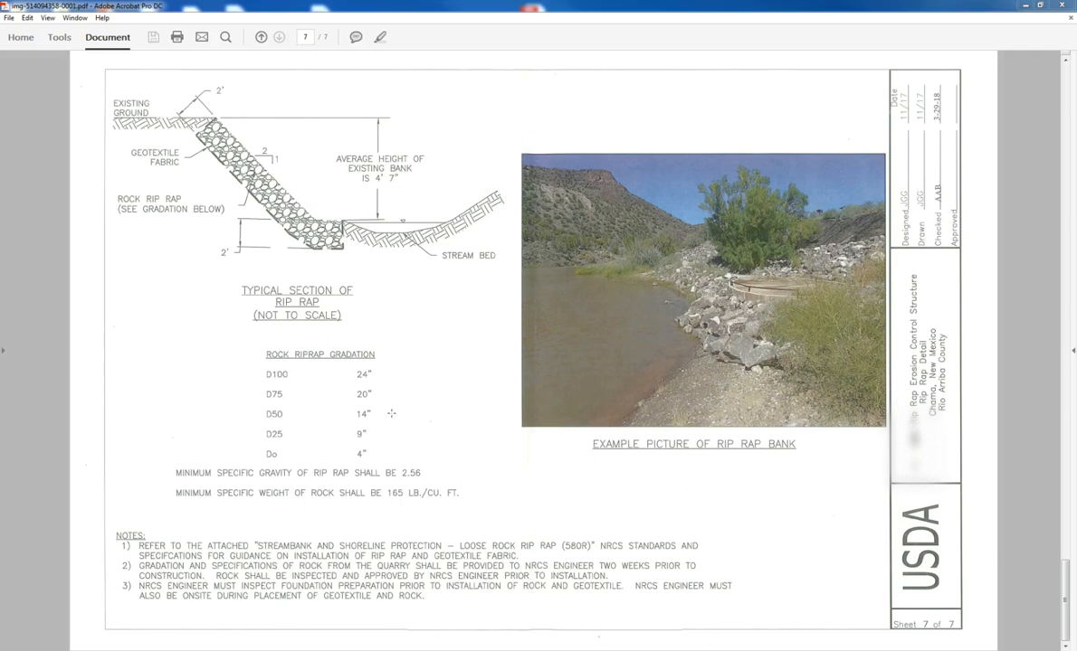
mouse_move(380, 414)
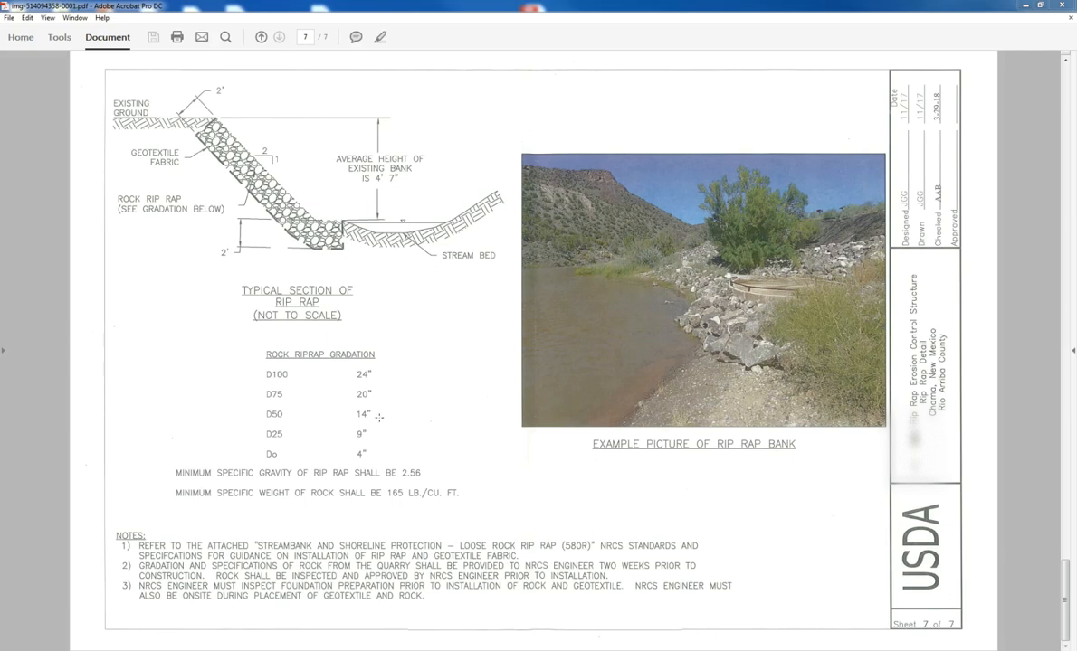
mouse_move(253, 449)
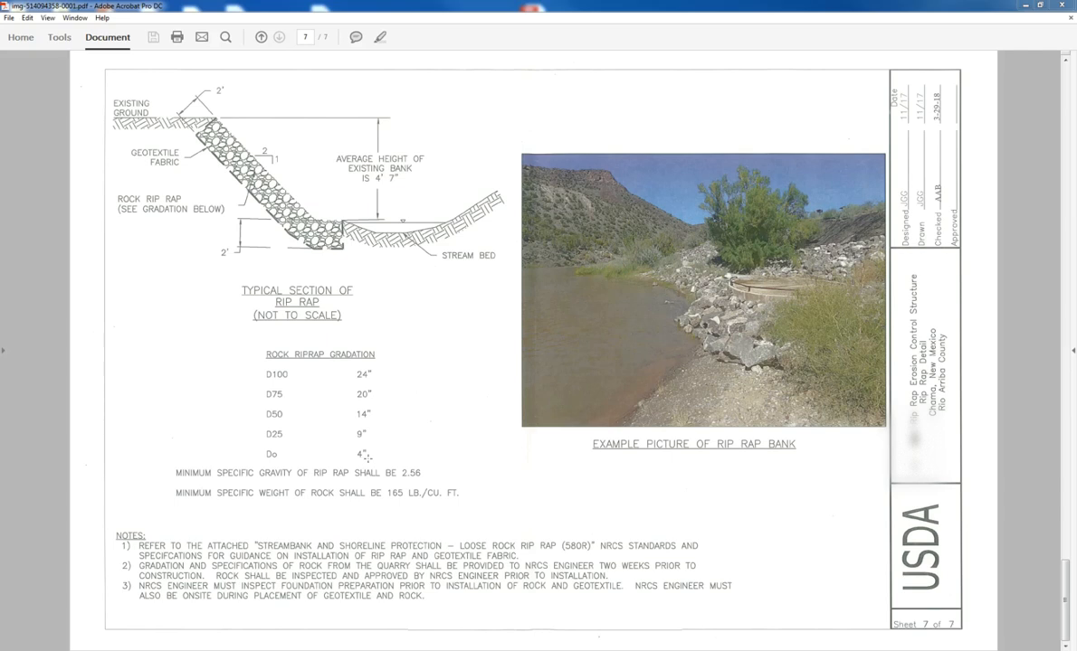
mouse_move(272, 370)
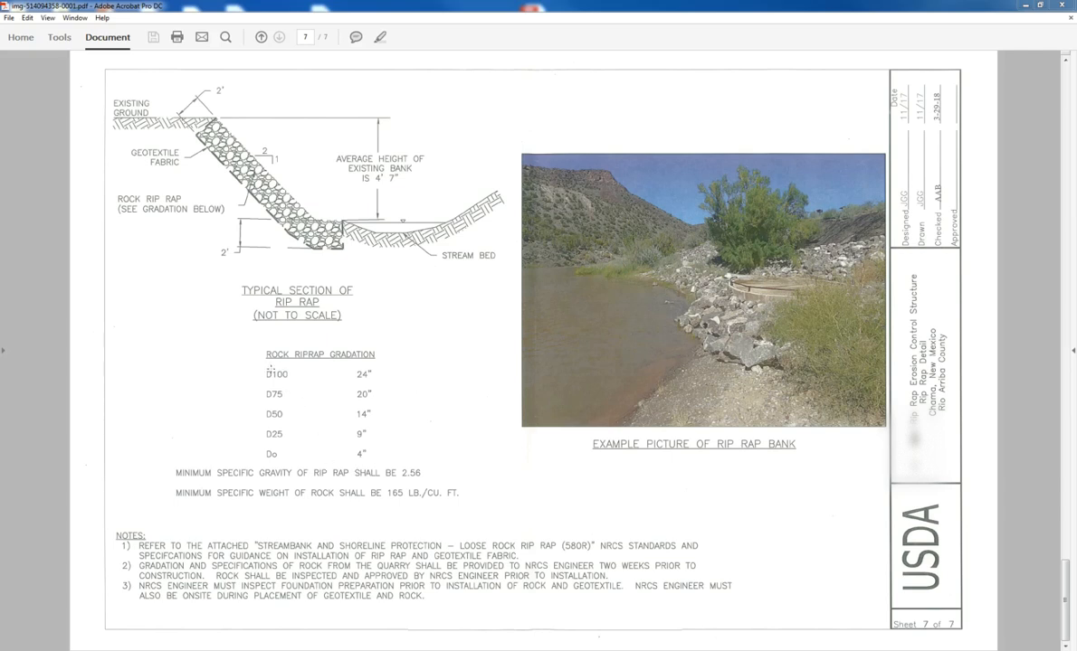
mouse_move(264, 383)
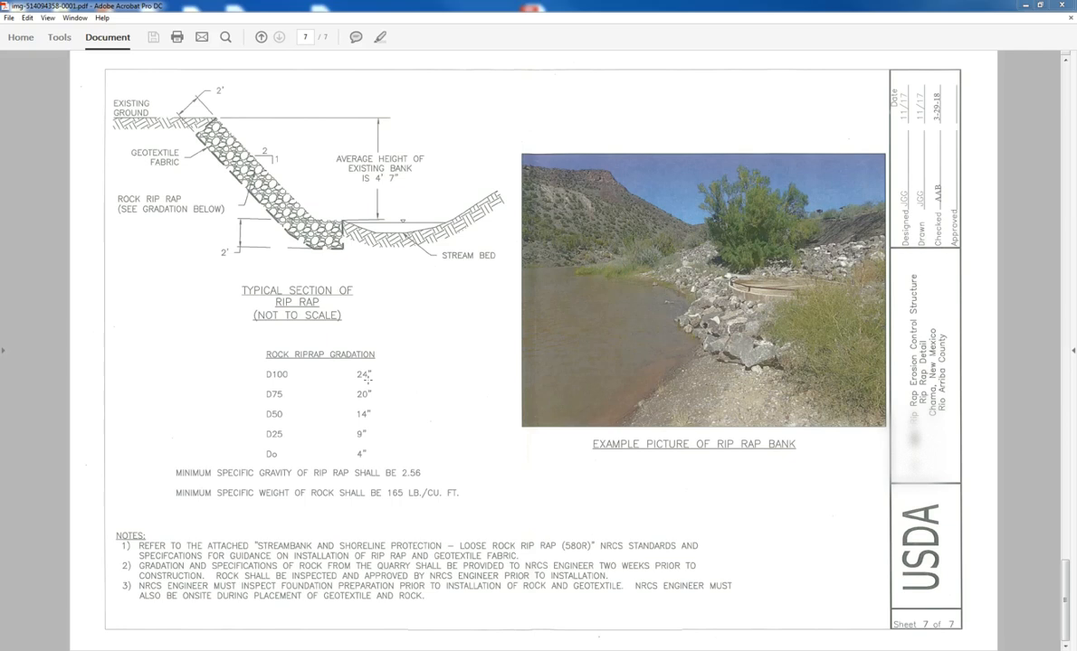
mouse_move(294, 402)
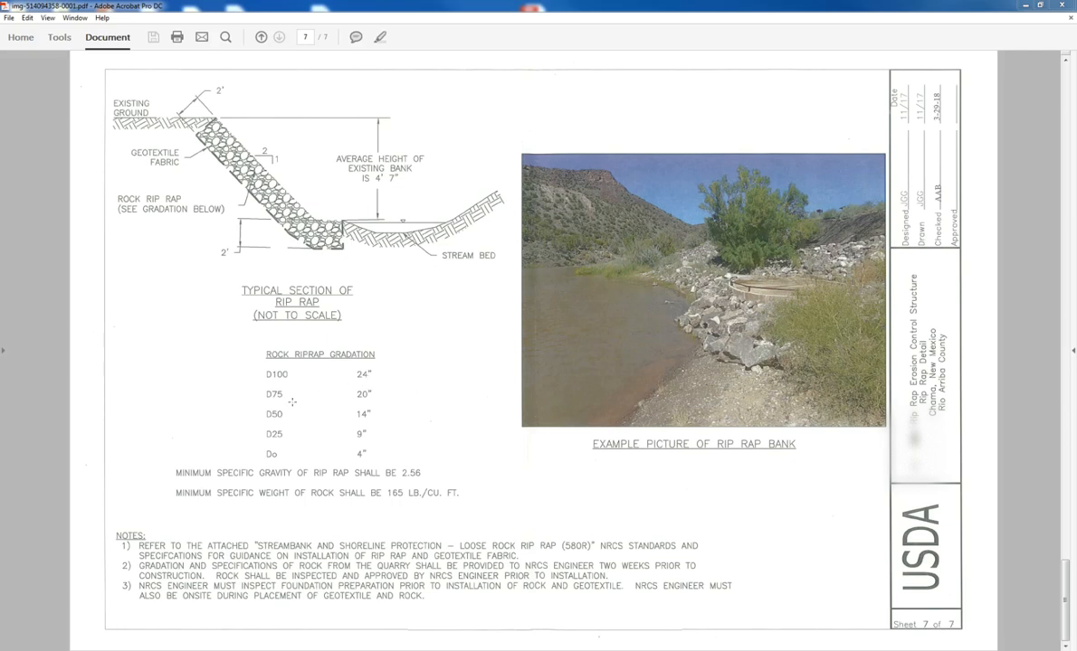
mouse_move(366, 400)
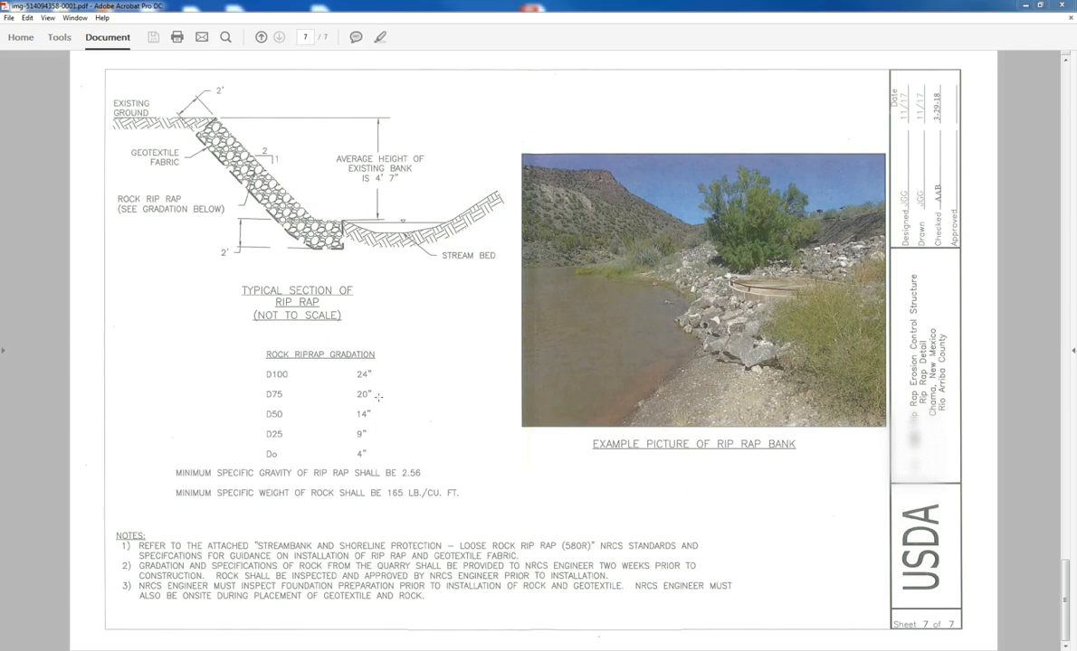
mouse_move(315, 417)
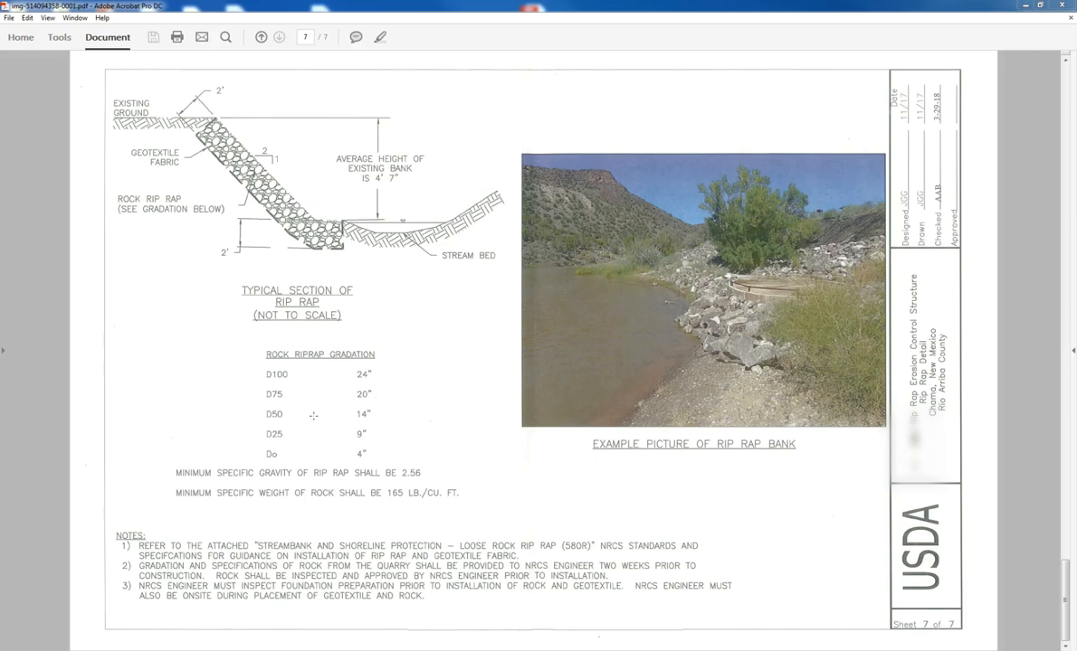
mouse_move(369, 416)
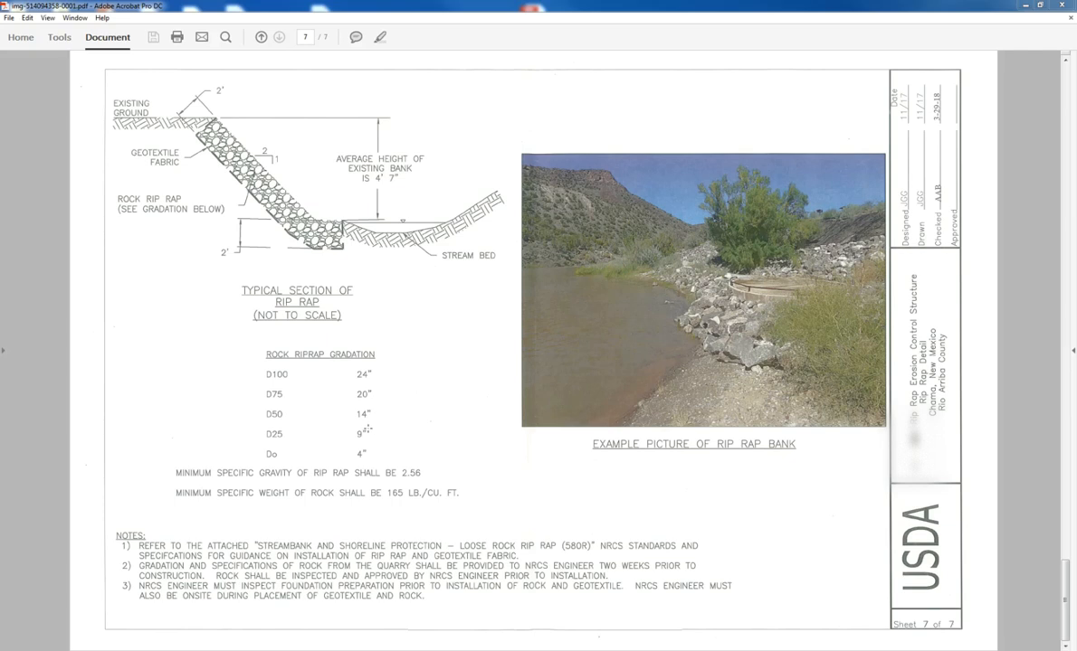
mouse_move(371, 431)
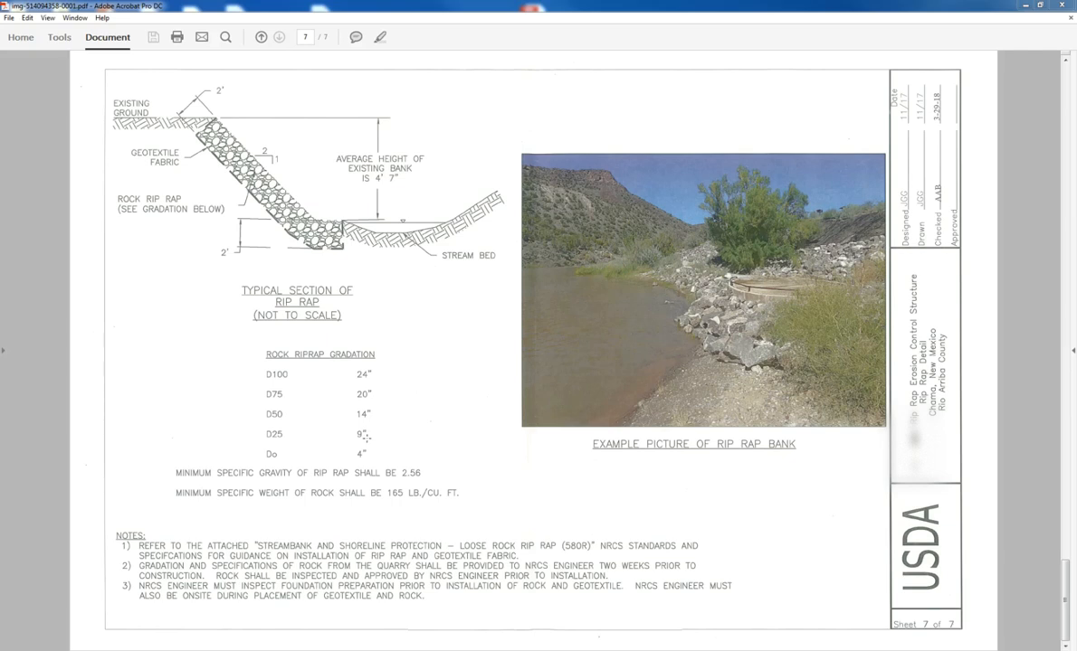
mouse_move(366, 436)
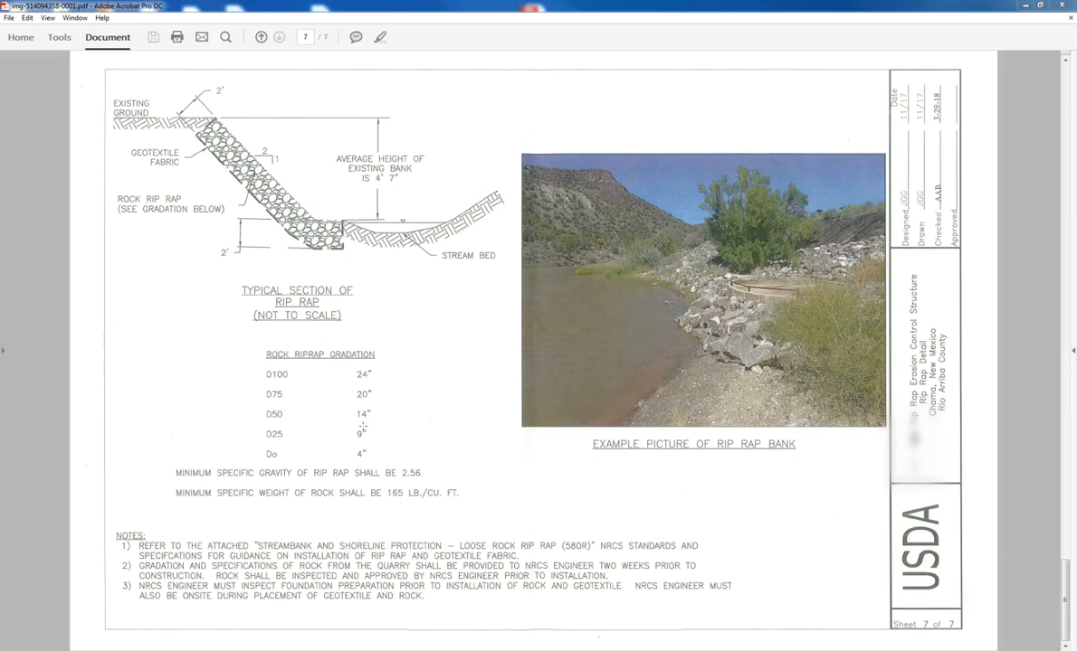